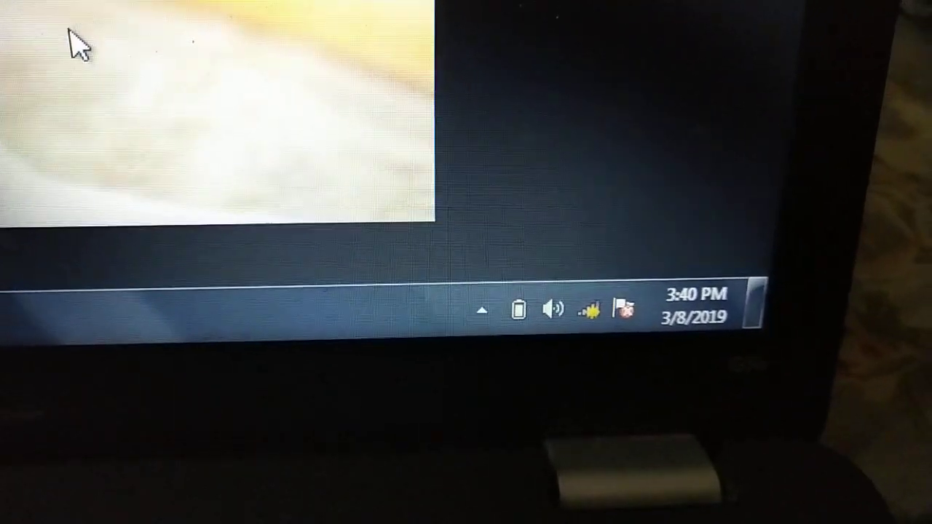
Show the available network connections list from the system tray network icon.
click(590, 309)
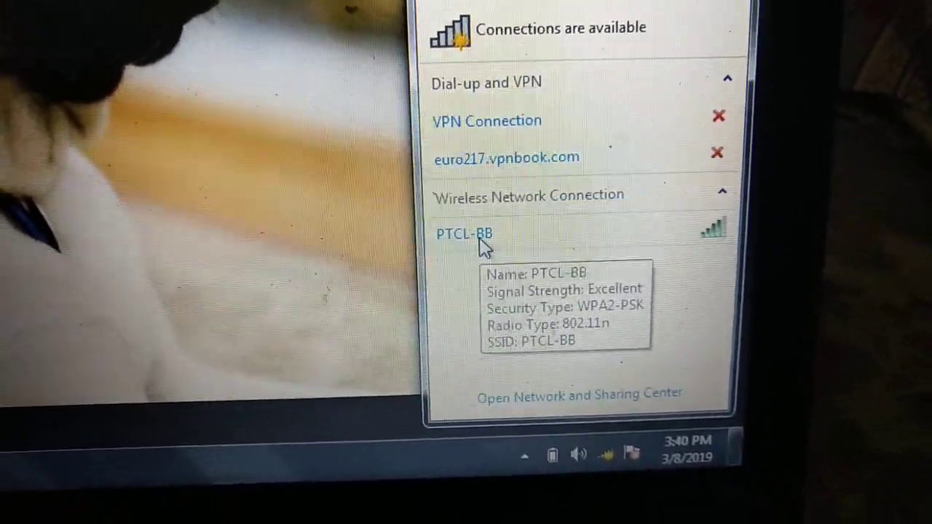
Try connecting to the PTCL-BB wireless network, which ends in an unable-to-connect message.
click(463, 233)
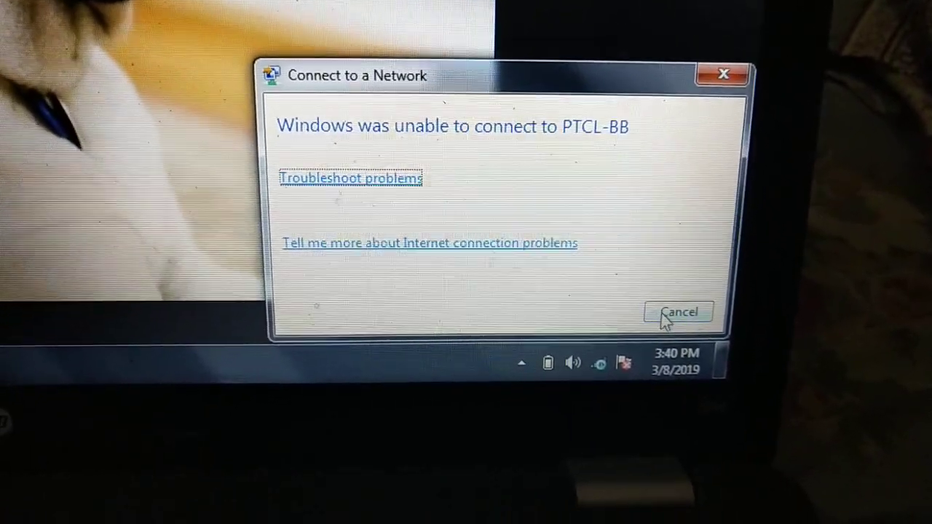
Dismiss the failure and bring up PTCL-BB's properties showing WPA2-Personal security and masked key.
click(679, 312)
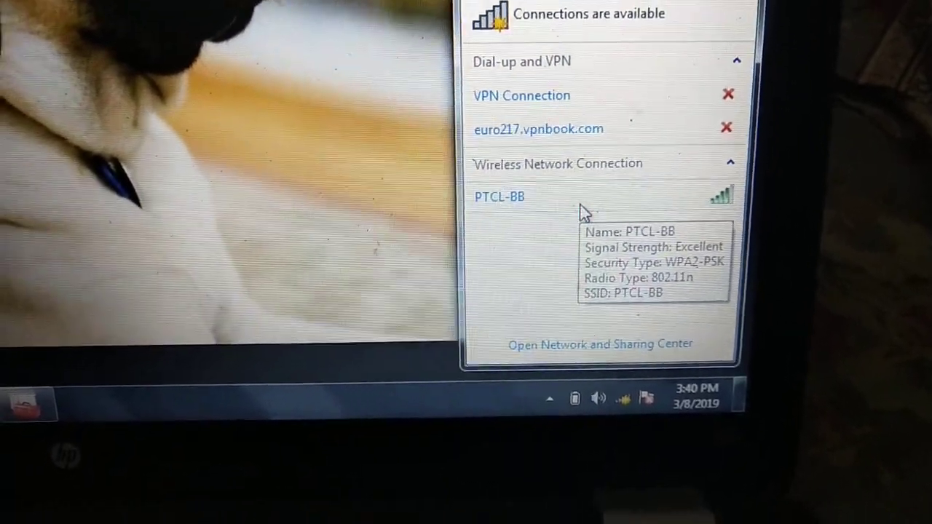
right_click(498, 196)
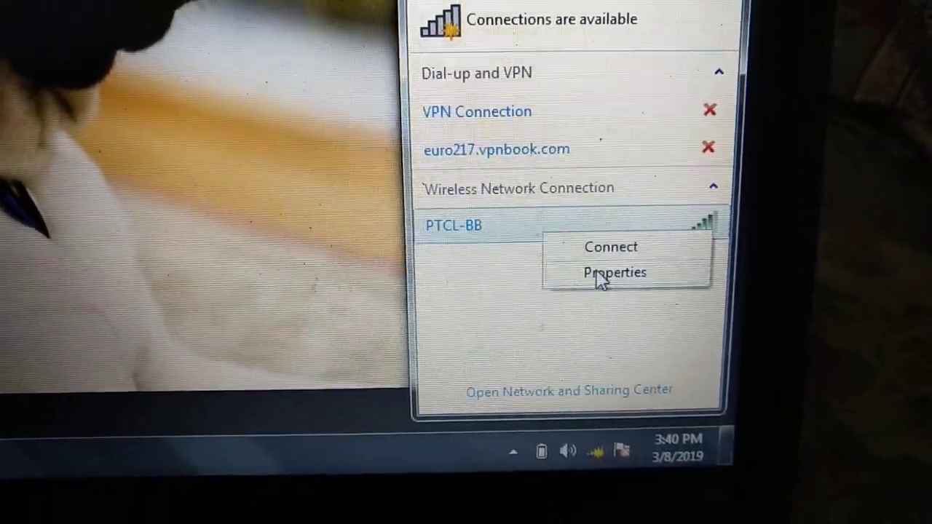
click(614, 272)
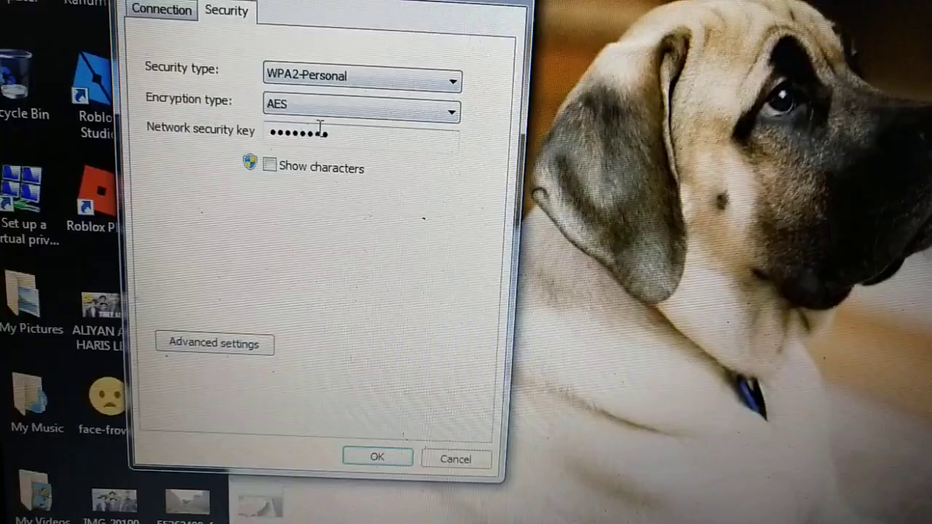